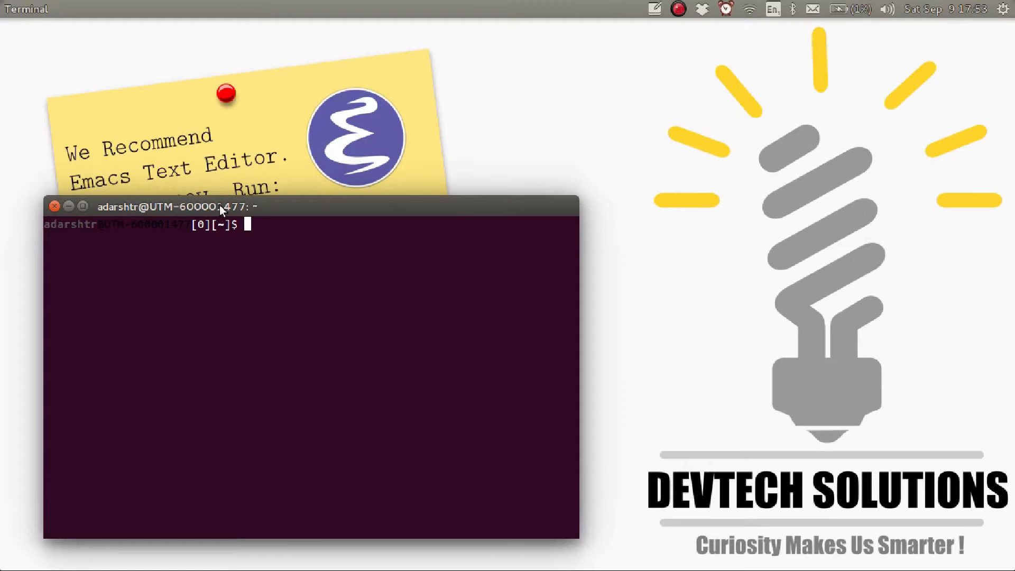
# - Run 'sudo apt-get install emacs24' to start installing Emacs 24
pyautogui.write('sudo apt-')
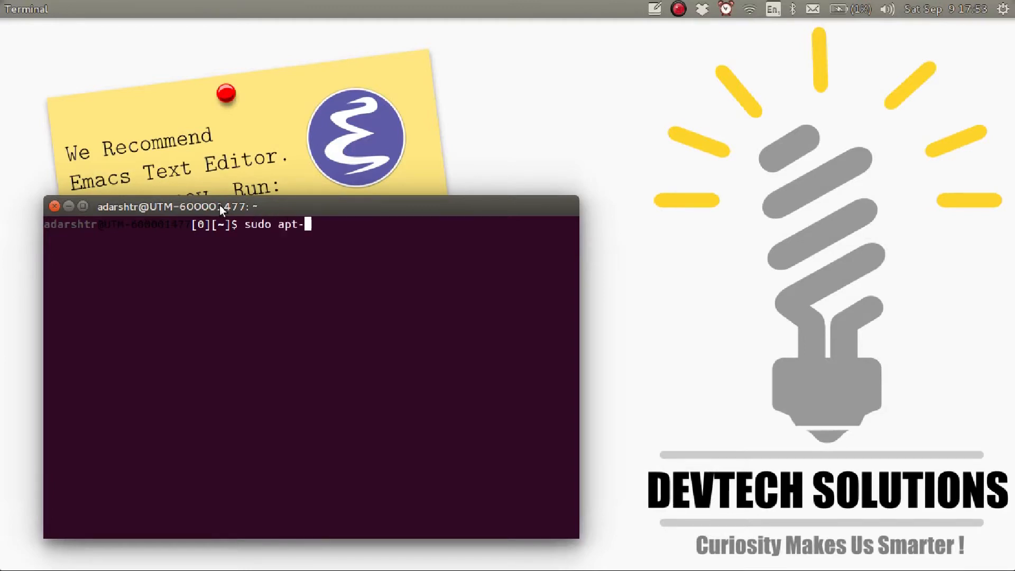
pyautogui.write('get install')
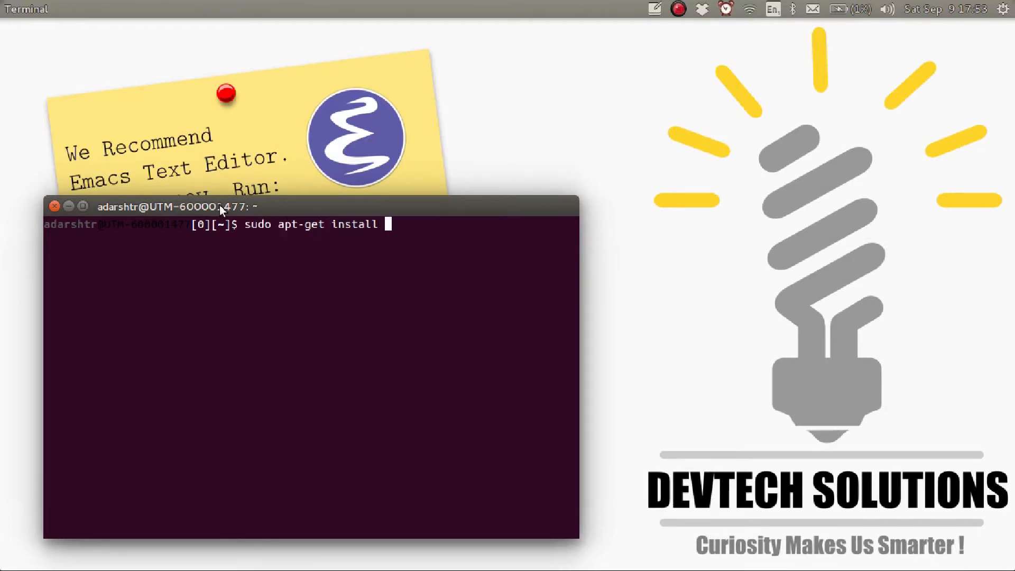
pyautogui.write('emacs2')
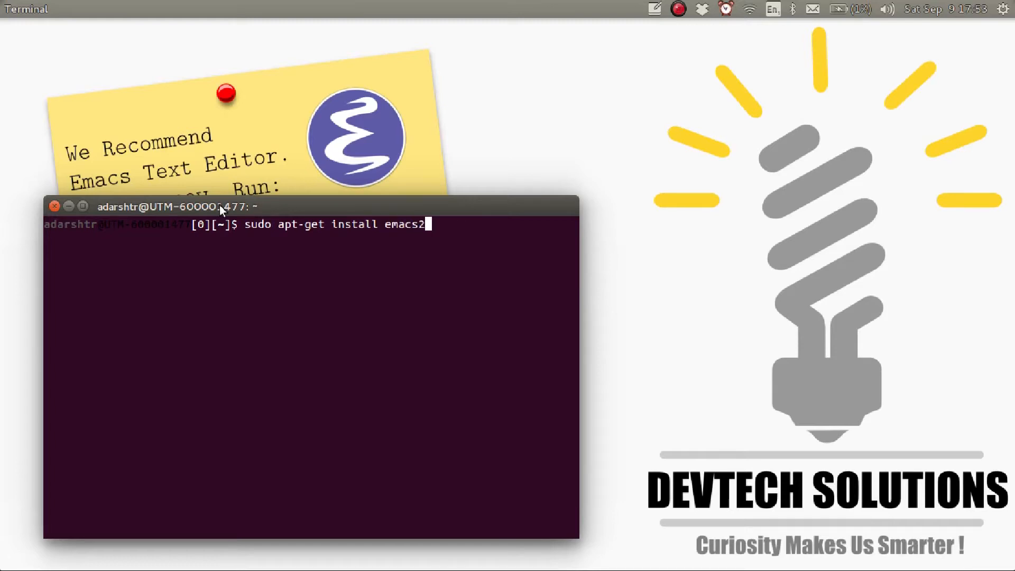
pyautogui.write('4')
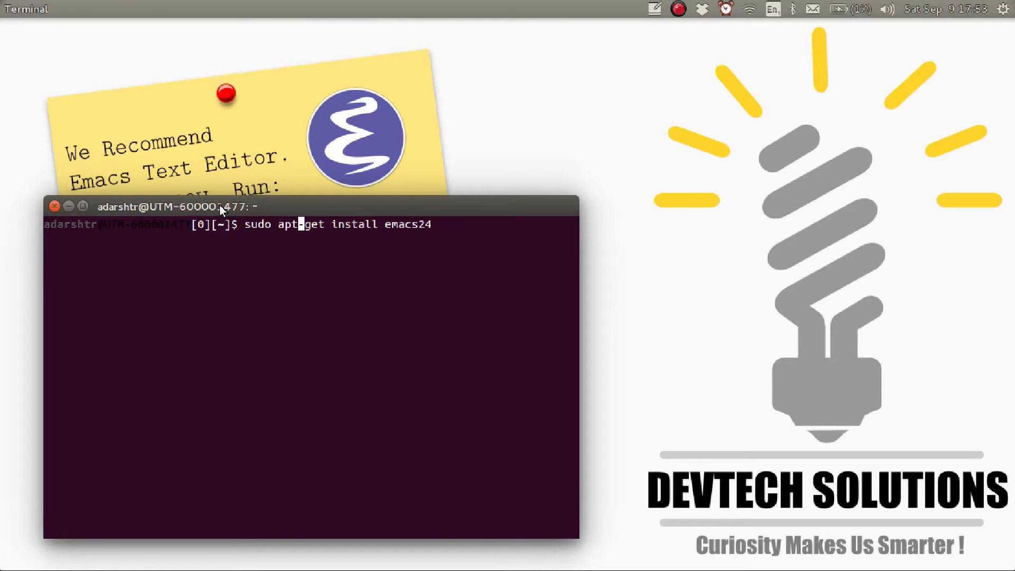
pyautogui.press('Return')
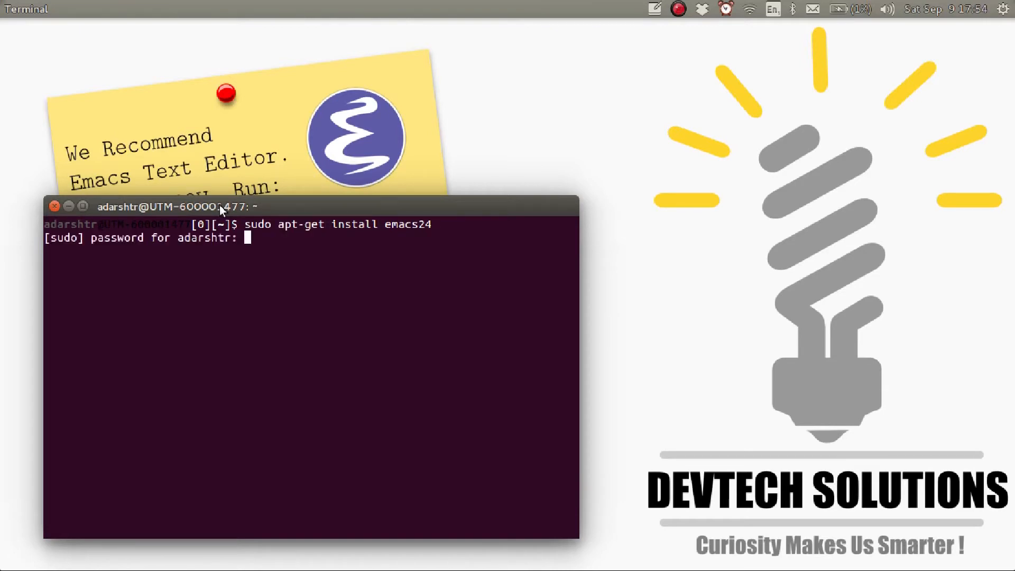
pyautogui.press('Return')
pyautogui.write('ema')
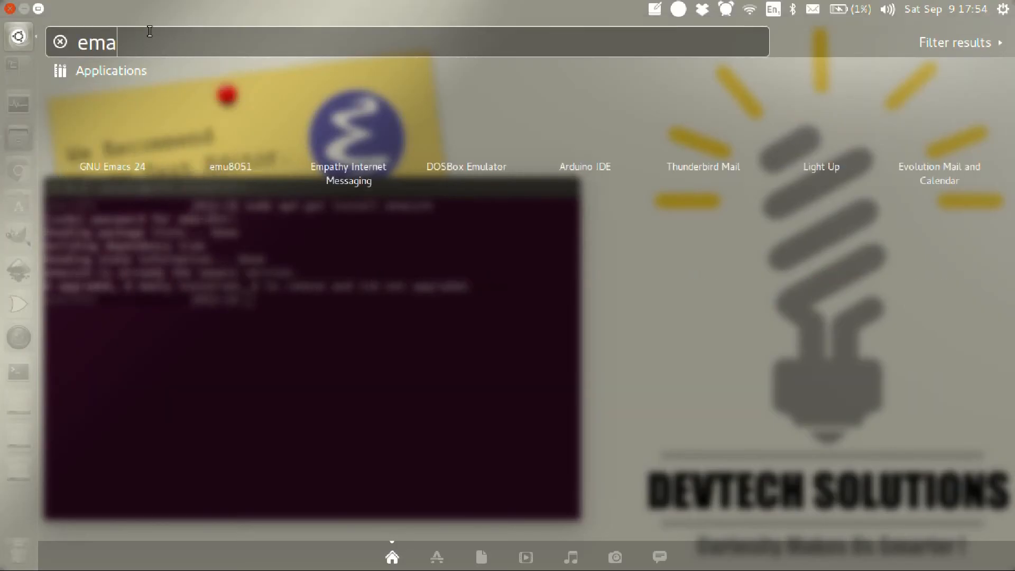
# - Leave the Dash search after confirming GNU Emacs 24 is listed
pyautogui.press('Escape')
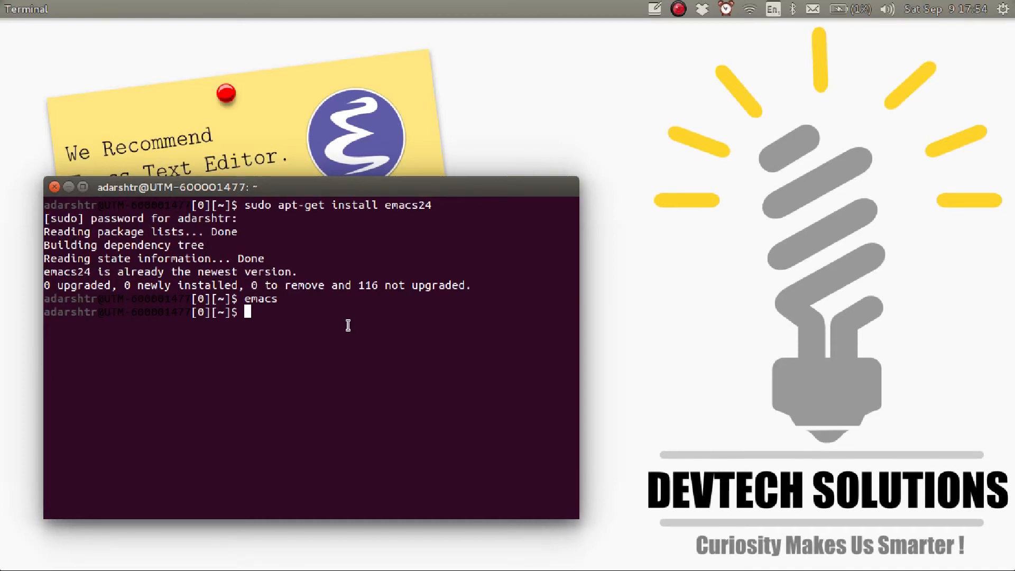
# - Enter the emacs command at the fresh prompt to launch GNU Emacs 24.5.1
pyautogui.write('emacs')
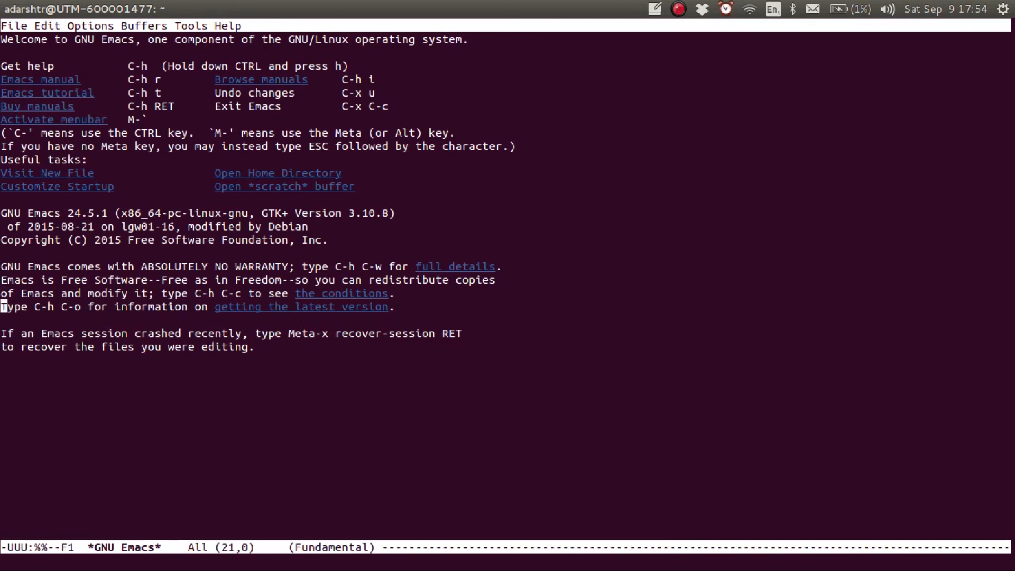
pyautogui.moveTo(656, 17)
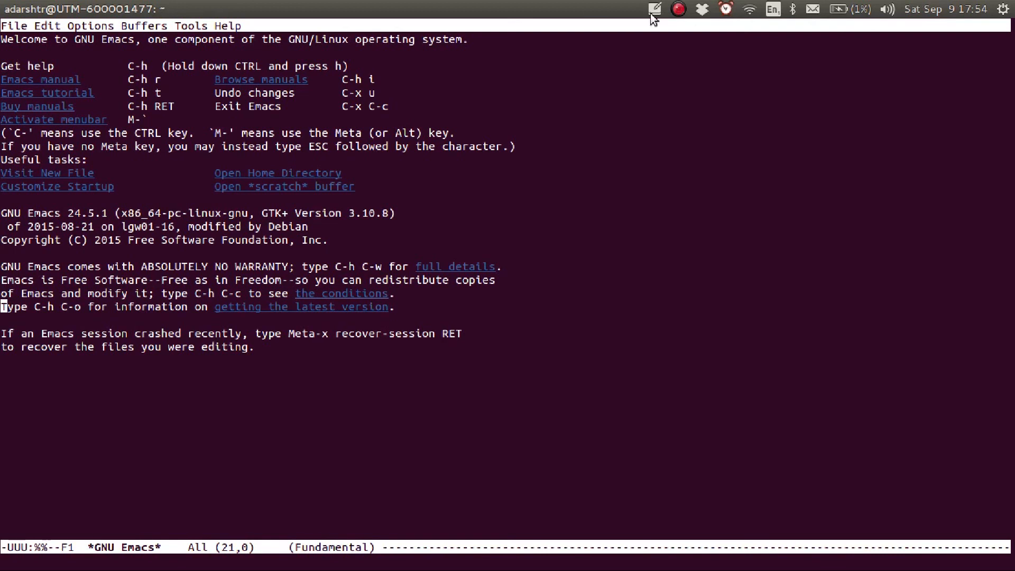